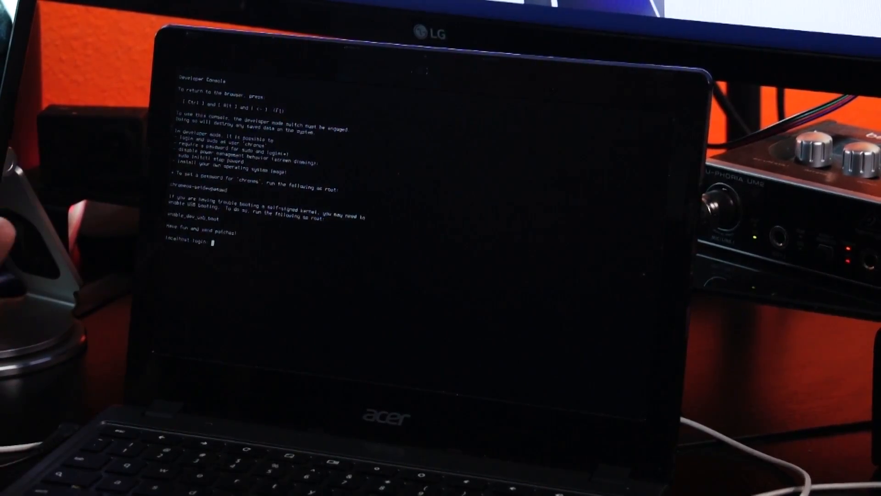
Step: Log in as chronos, set dev_boot_usb=1 and dev_boot_legacy=1 via crossystem, then sudo poweroff
type("chronos")
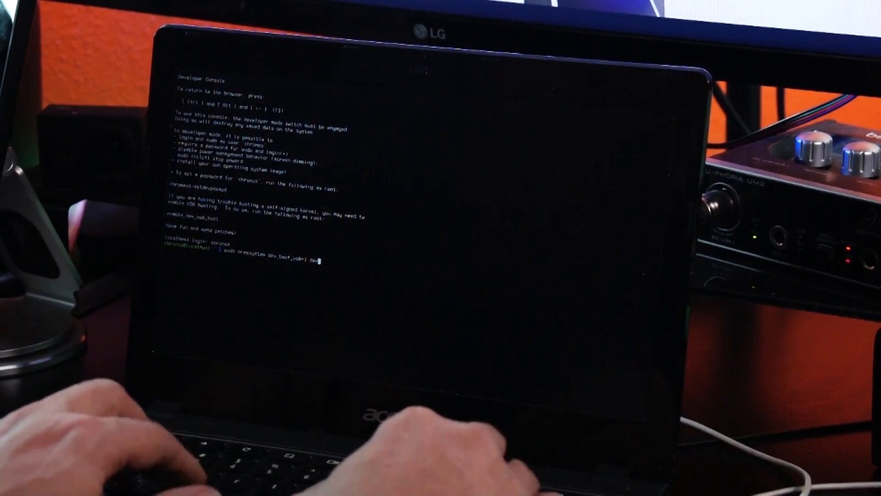
type("dev_ba")
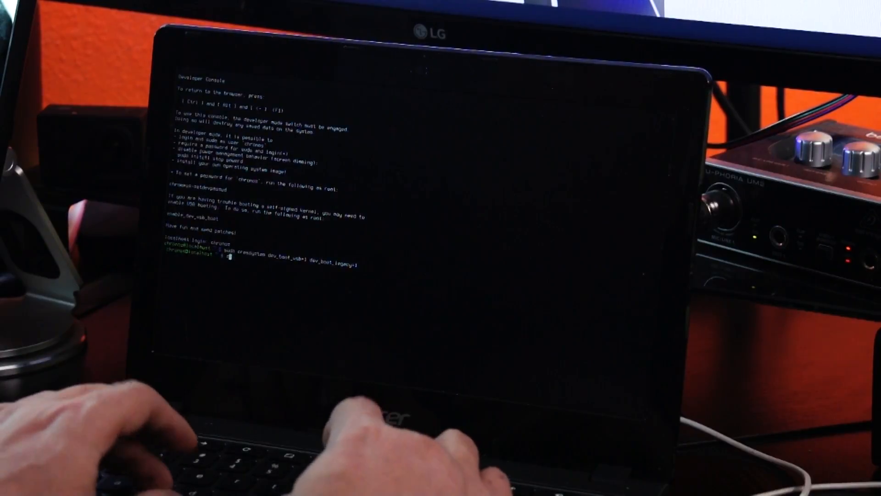
type("sudo poweroff")
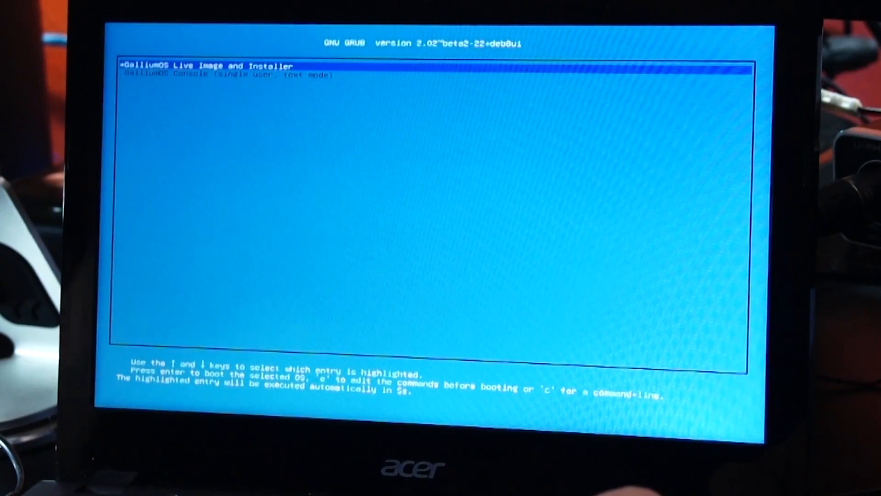
Step: Choose GalliumOS Live Image and Installer in the GRUB menu and boot it
key("Down")
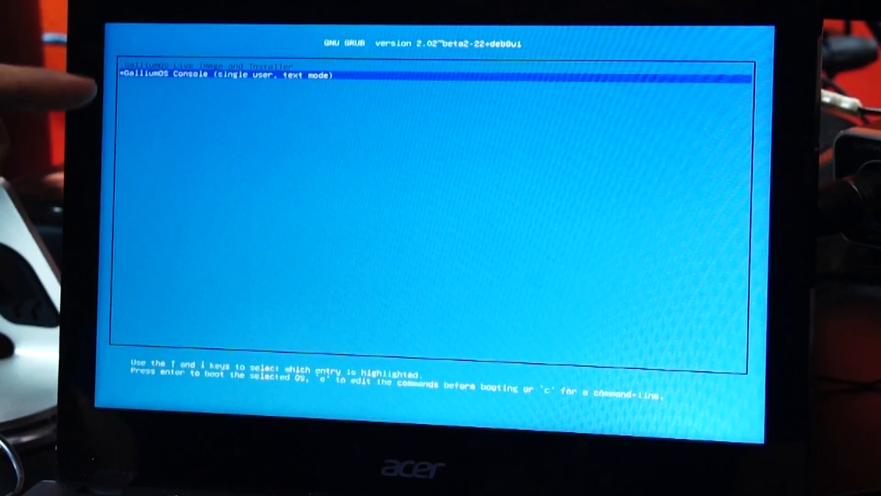
key("up")
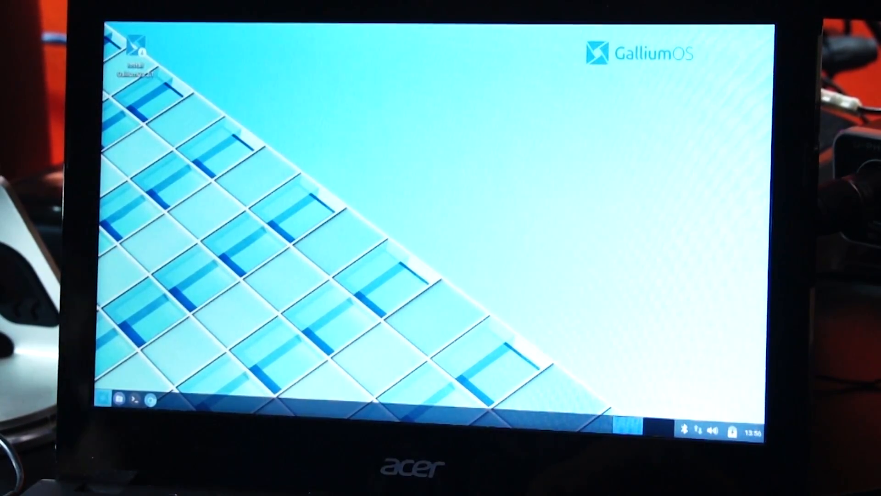
Step: Launch the installer from the Install GalliumOS desktop icon
left_click(118, 399)
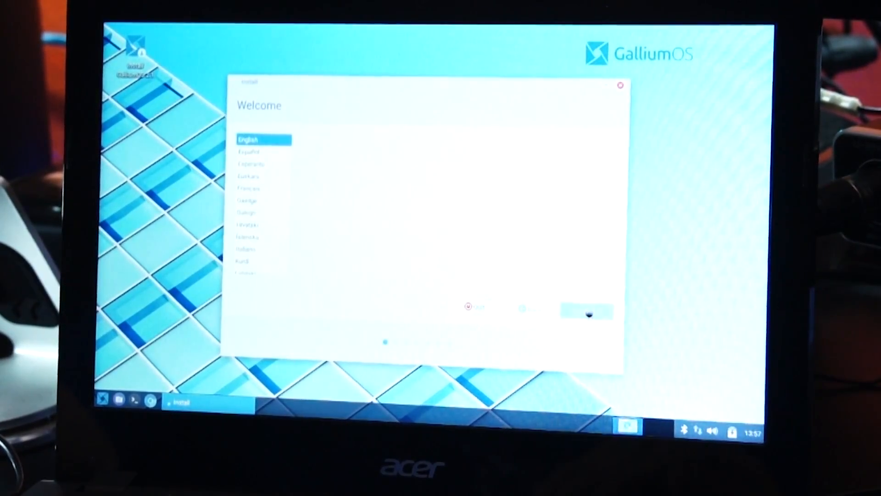
Step: Continue past the Welcome page with English as the installation language
left_click(585, 309)
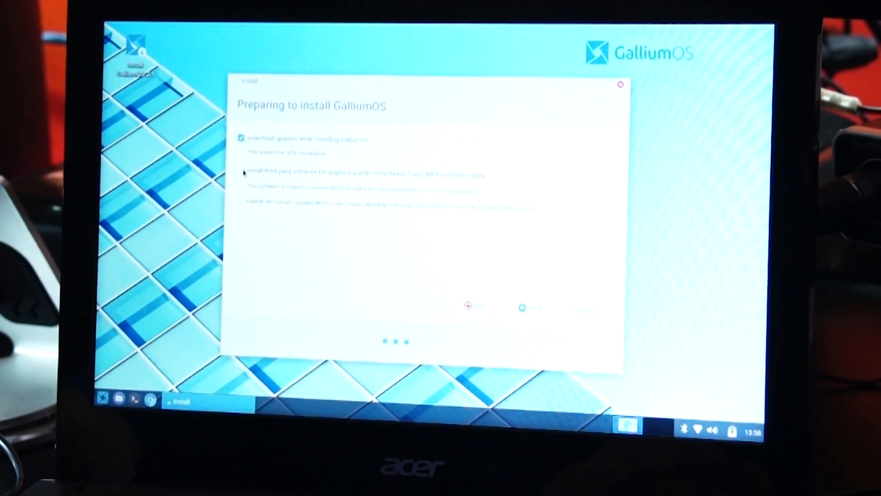
Step: Continue past Preparing to install with Download updates kept ticked
left_click(241, 171)
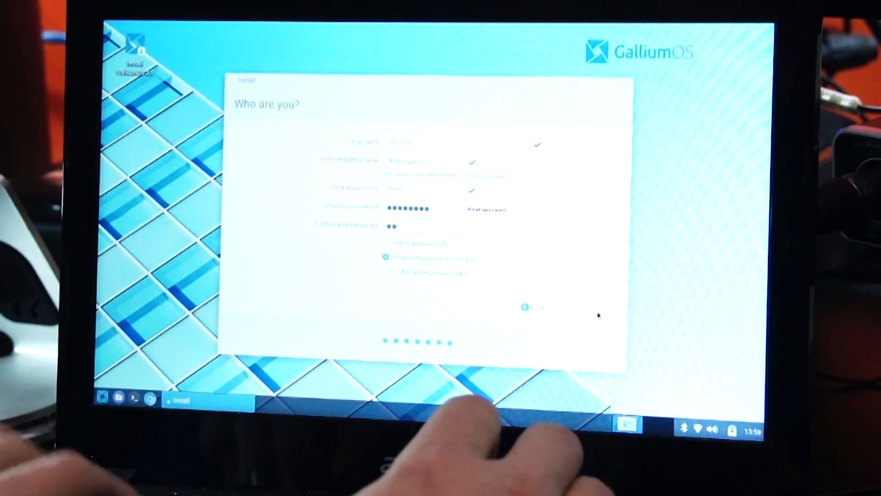
Step: Confirm the password on the Who are you? page with automatic login chosen
type("password")
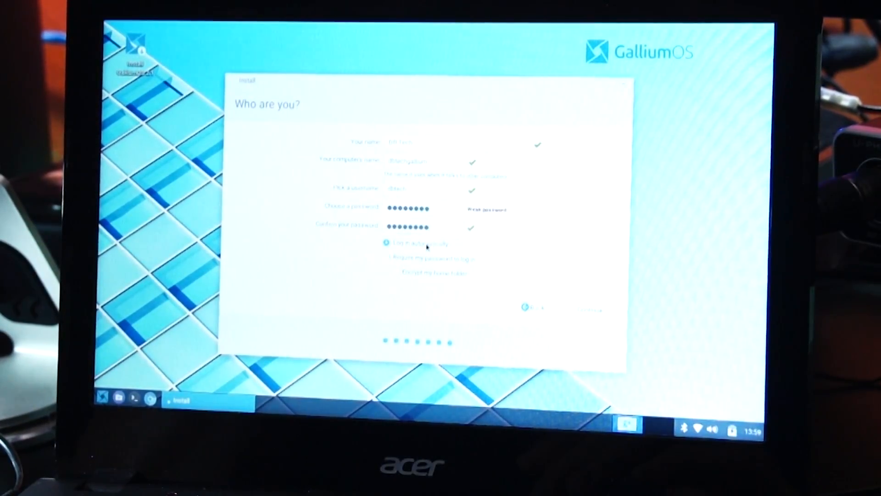
mouse_move(514, 291)
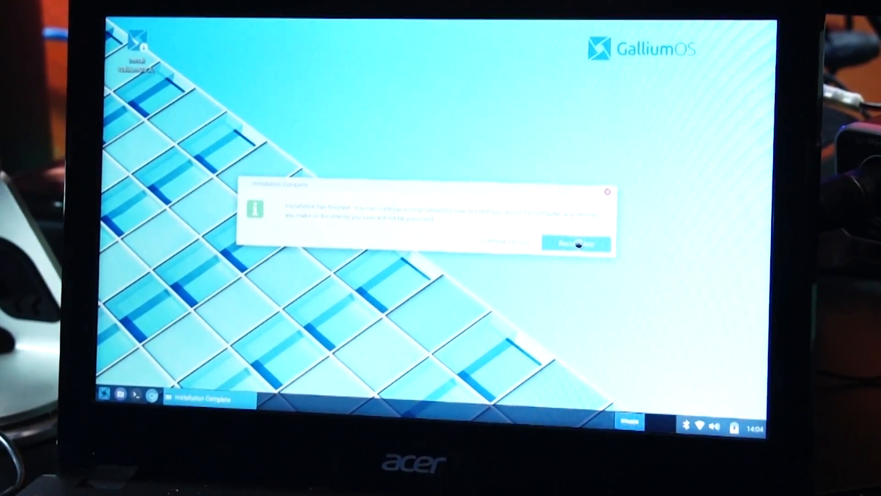
Step: Restart Now from the Installation Complete dialog into the new system
left_click(574, 243)
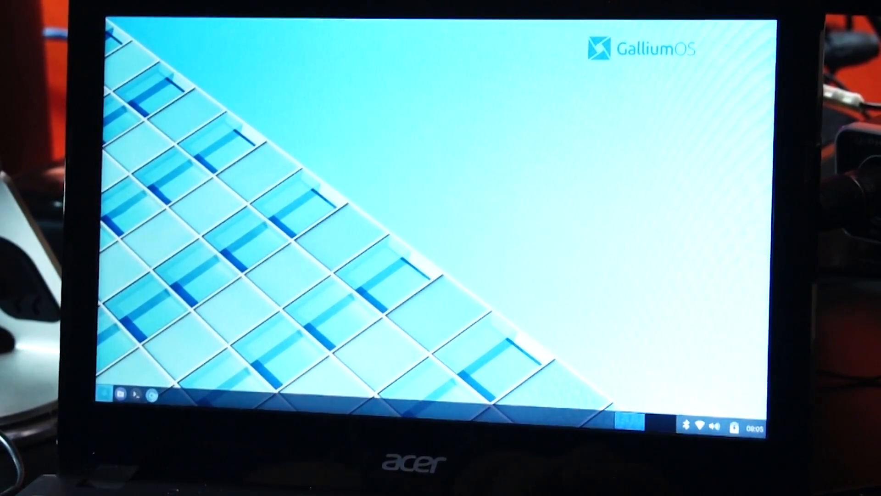
left_click(117, 394)
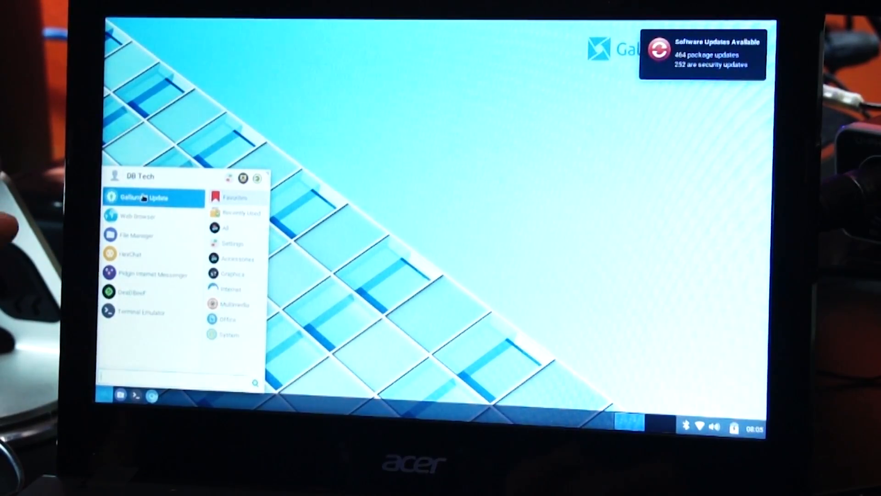
Step: Launch GalliumOS Update from the app menu to begin installing the 464 updates
left_click(142, 197)
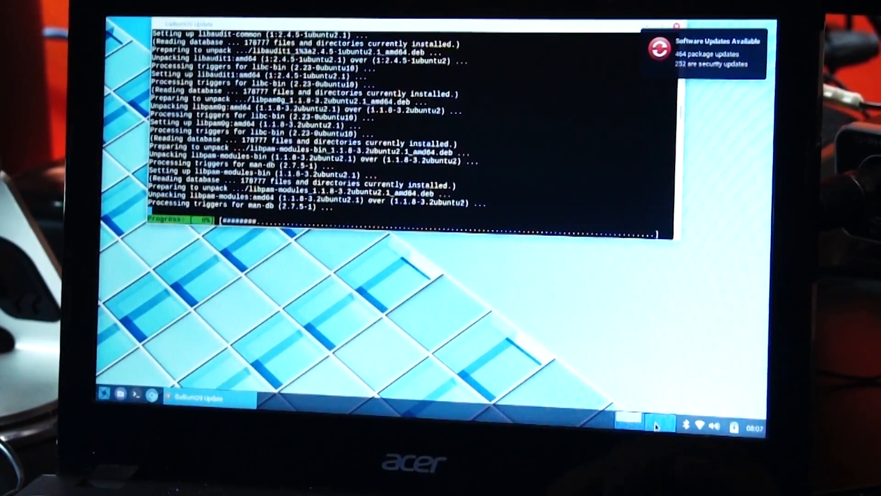
mouse_move(654, 426)
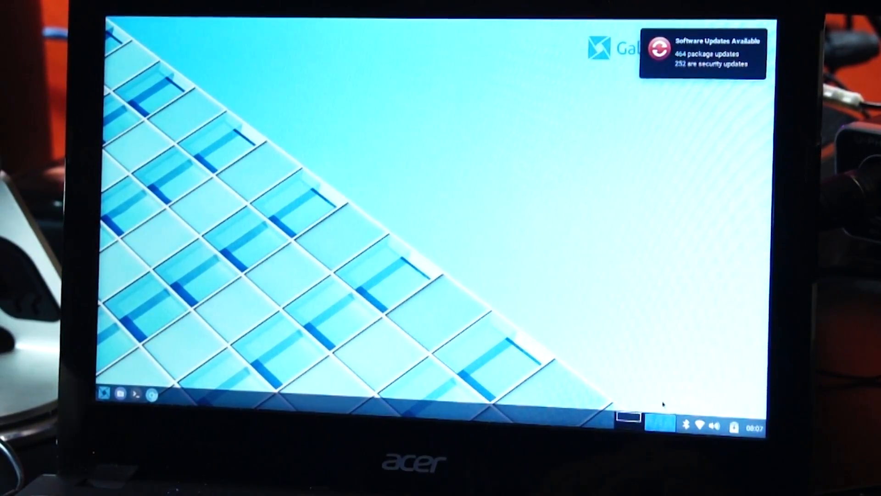
mouse_move(635, 419)
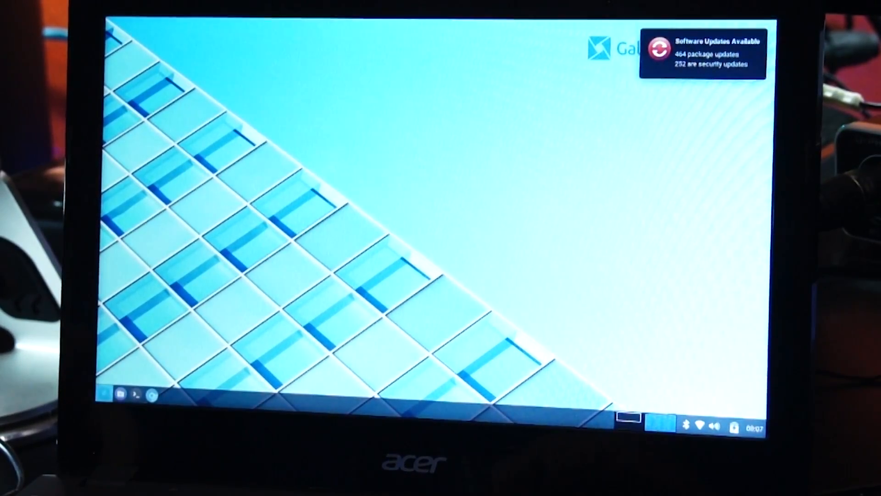
Step: Bring up the application launcher from the taskbar and search for system utilities
left_click(116, 392)
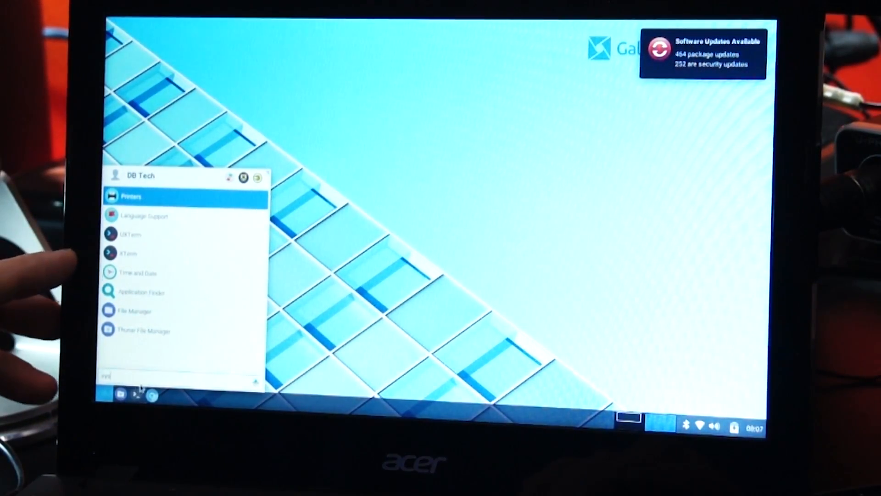
mouse_move(140, 272)
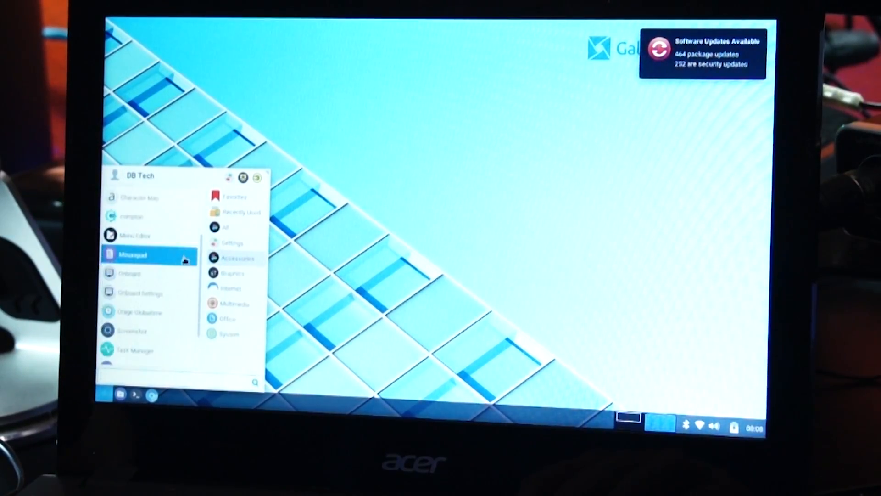
Step: Start Task Manager from the Accessories menu to list running processes
scroll("down", 3)
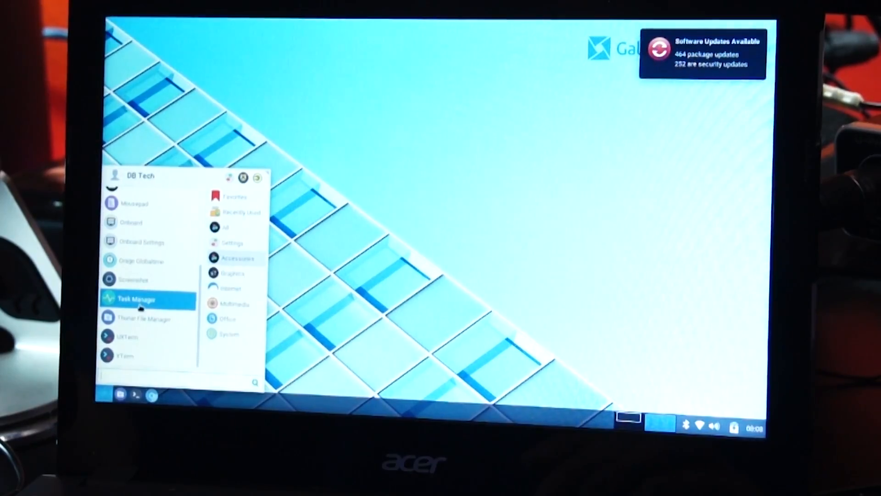
left_click(132, 299)
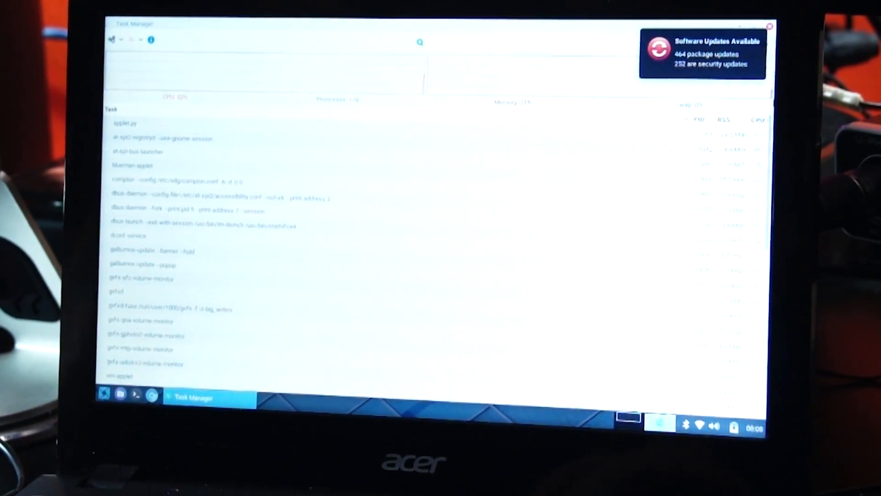
Step: Terminate the selected running process from the Task Manager's context menu
right_click(225, 225)
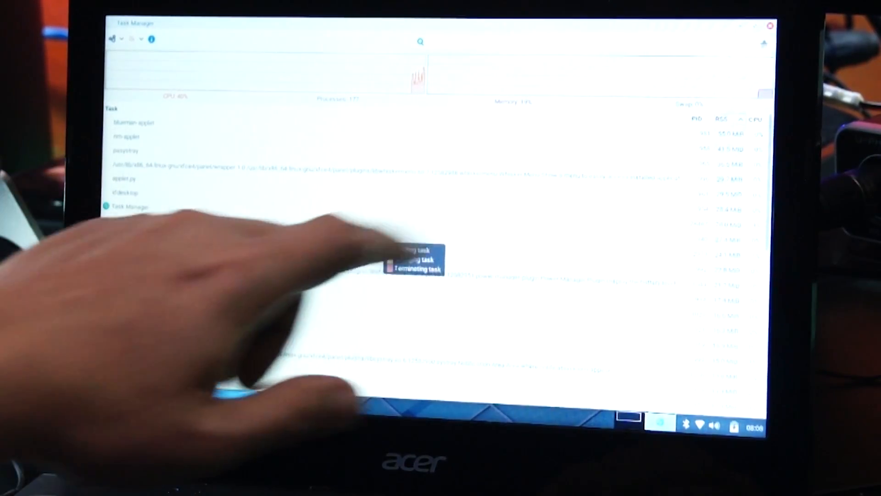
left_click(416, 265)
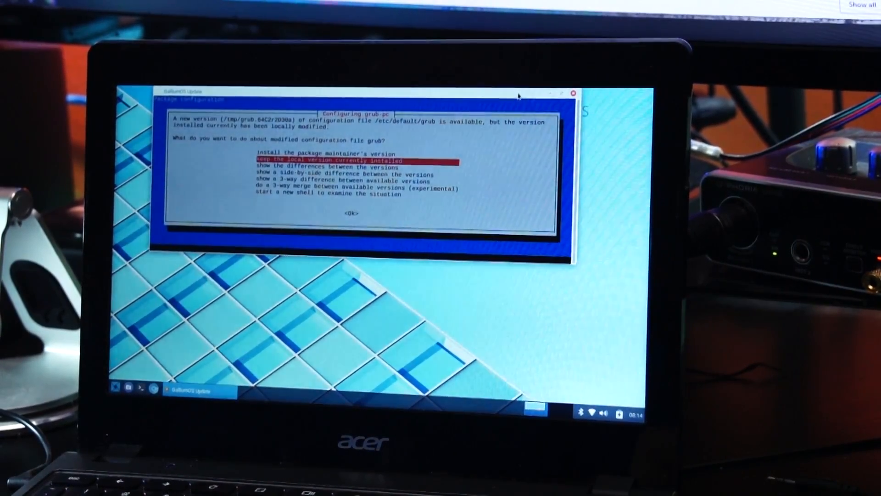
Step: Highlight 'install the package maintainer's version' in the Configuring grub-pc prompt
key("Up")
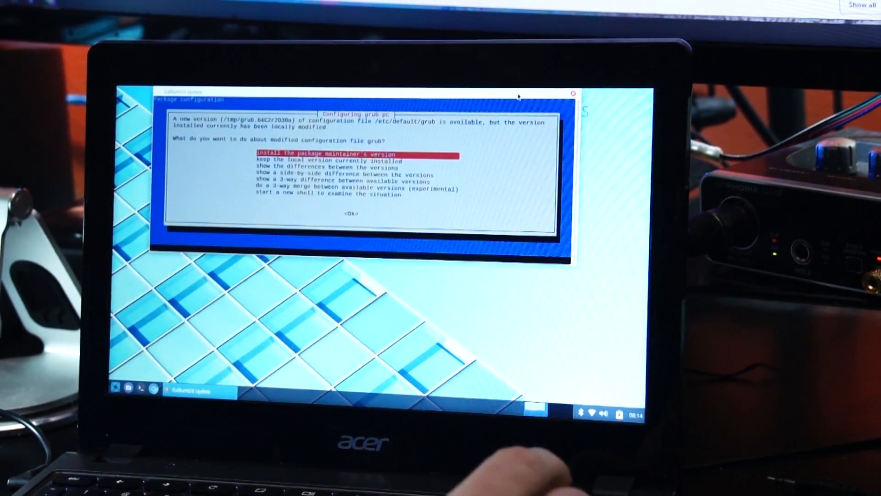